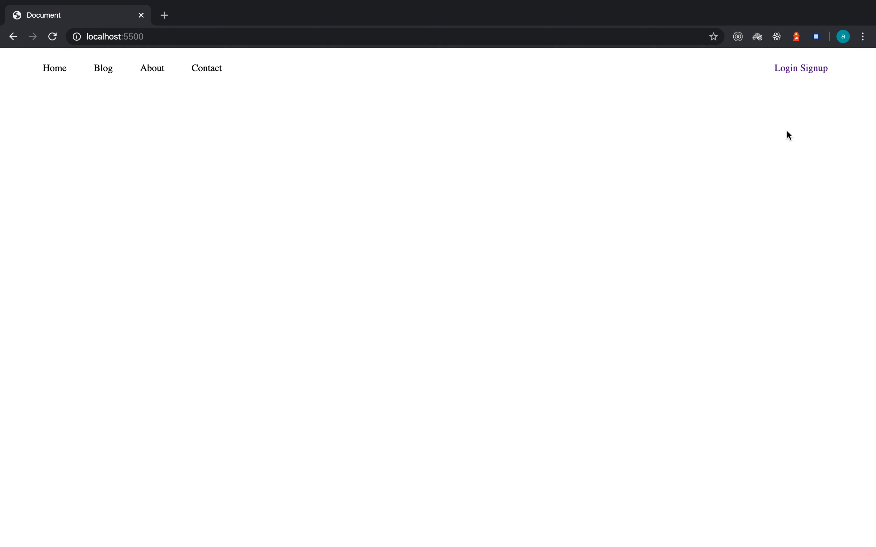
mouse_move(794, 84)
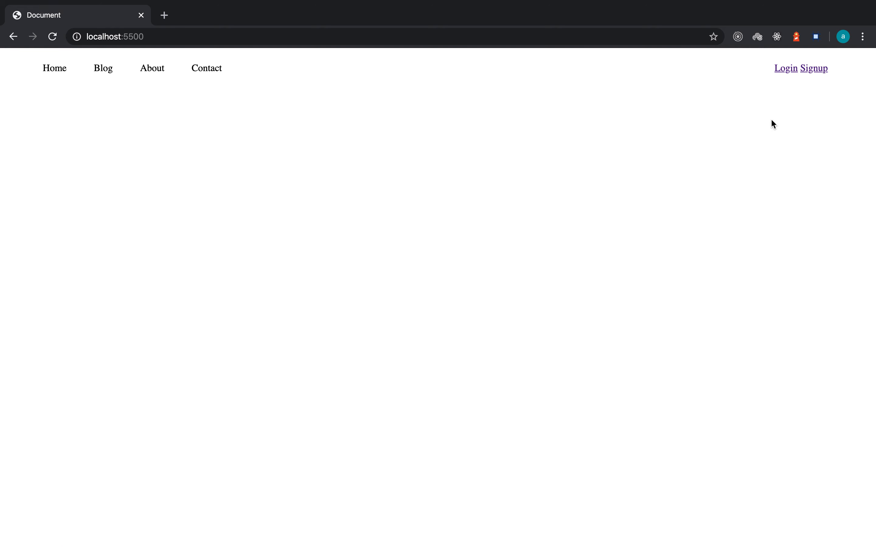
mouse_move(735, 85)
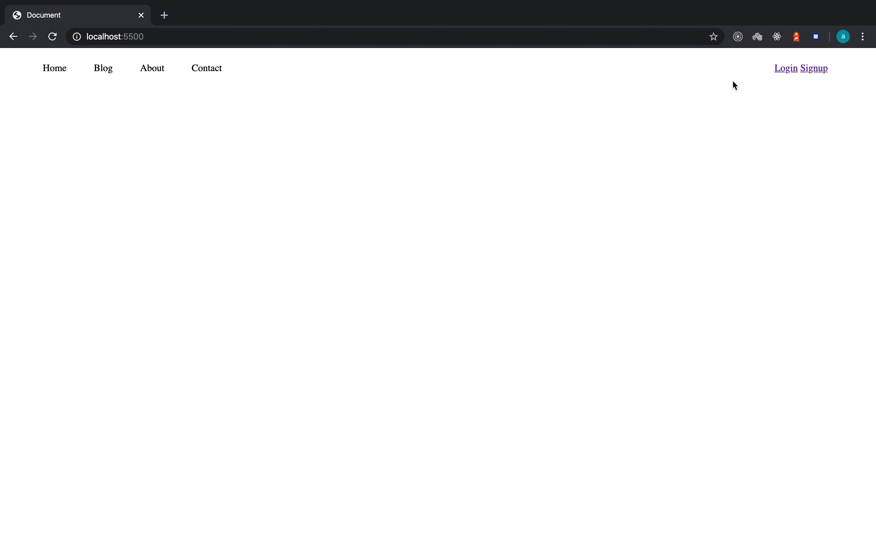
mouse_move(797, 73)
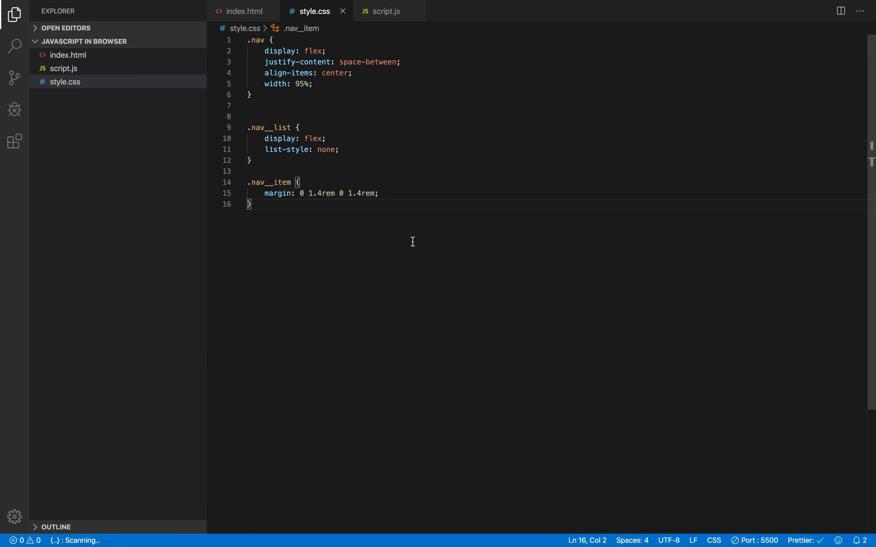
- Add a .btn rule with text-decoration: none to strip the link underlines
text(.btn)
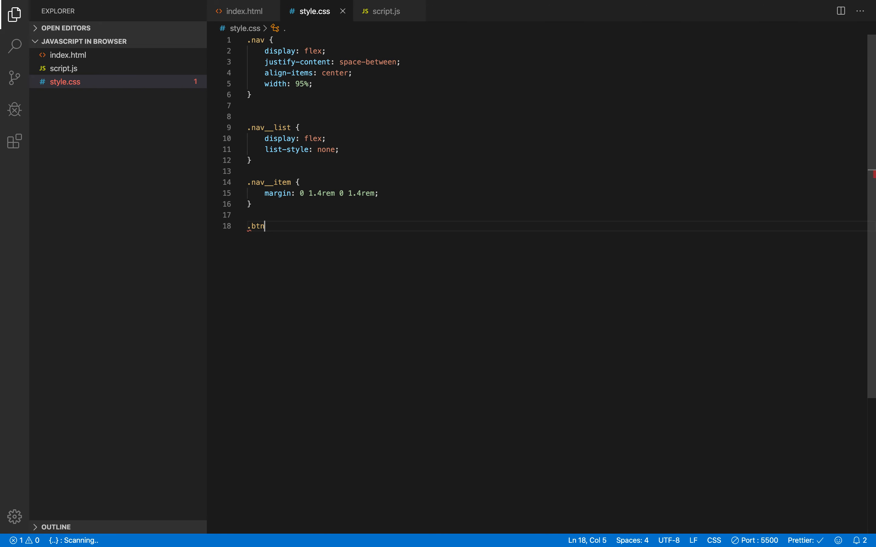
text({)
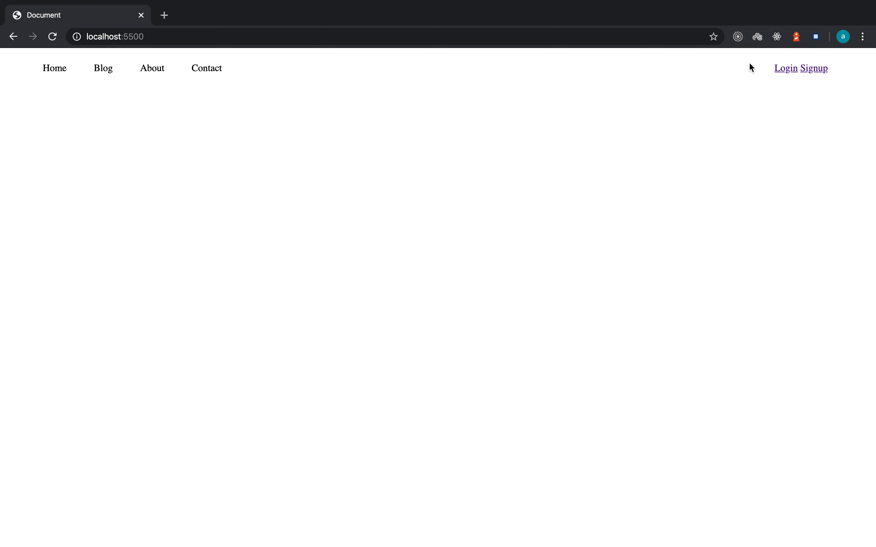
mouse_move(809, 57)
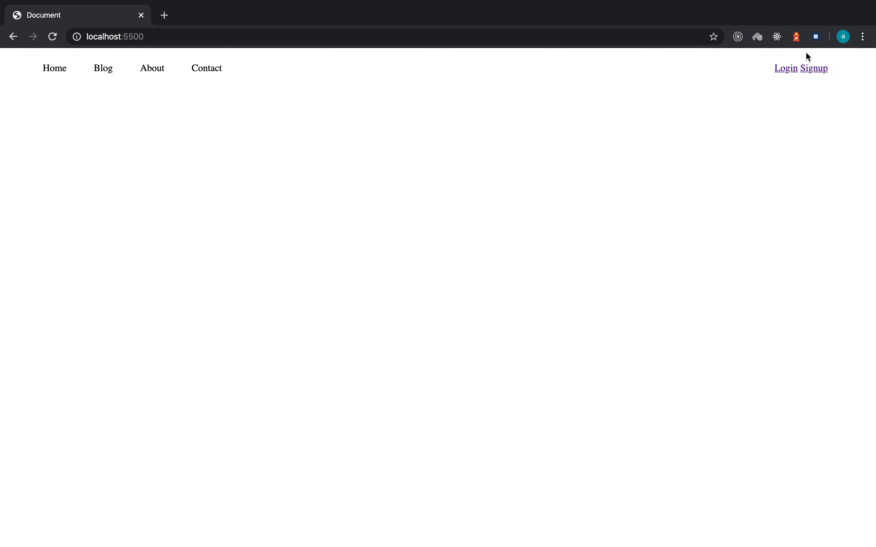
mouse_move(731, 199)
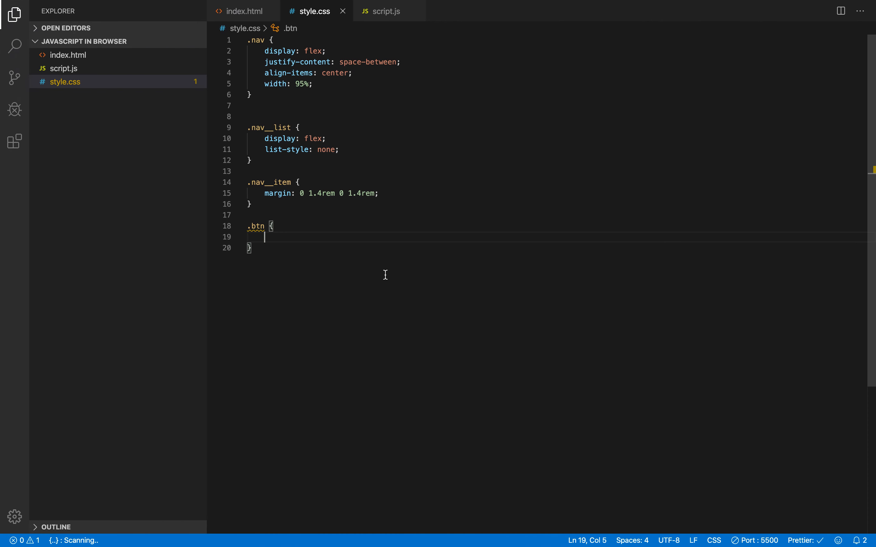
text(text-decoration: none;)
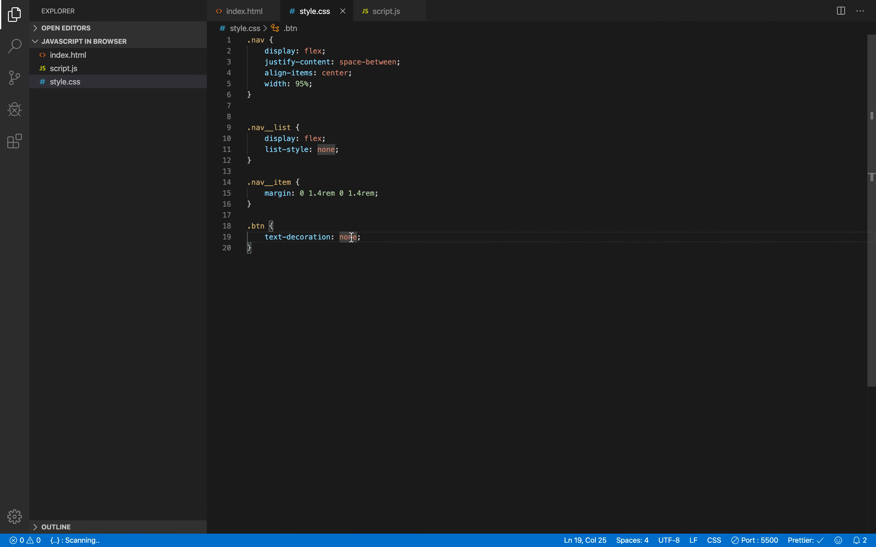
text(un)
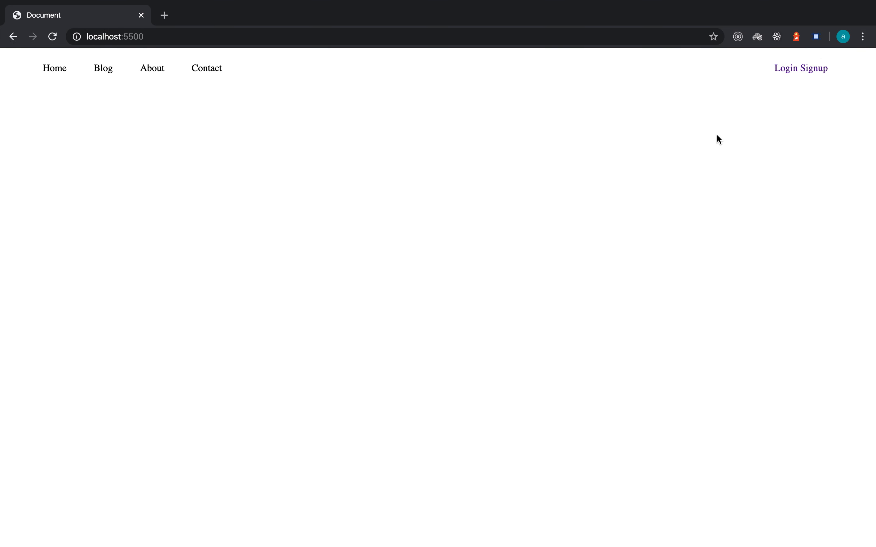
mouse_move(797, 86)
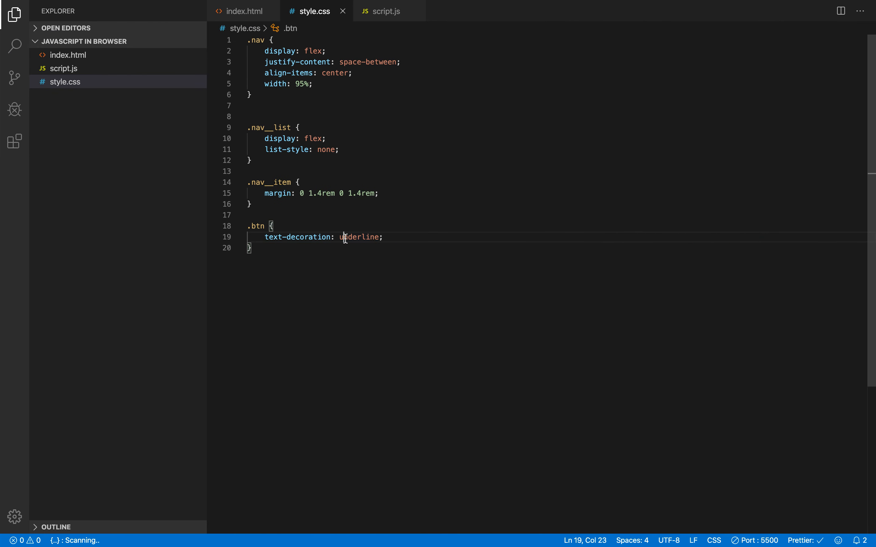
text(no)
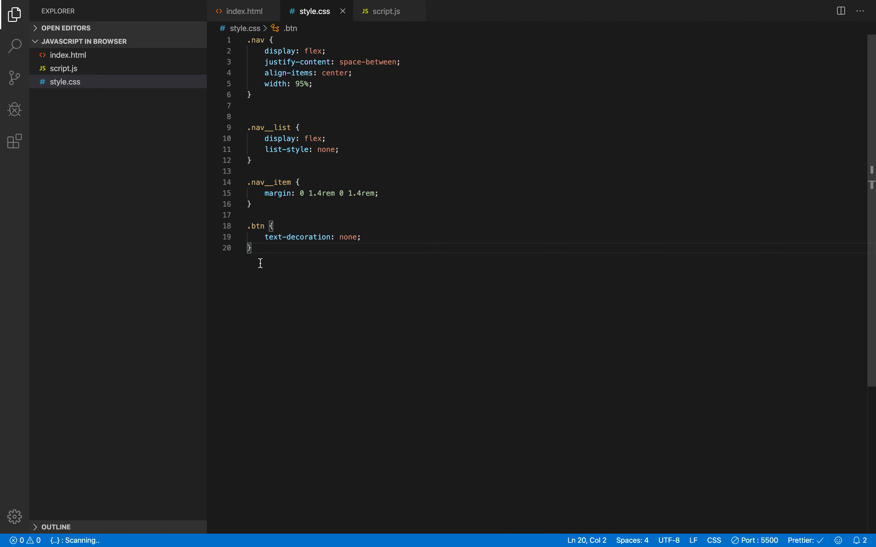
triple_click(311, 237)
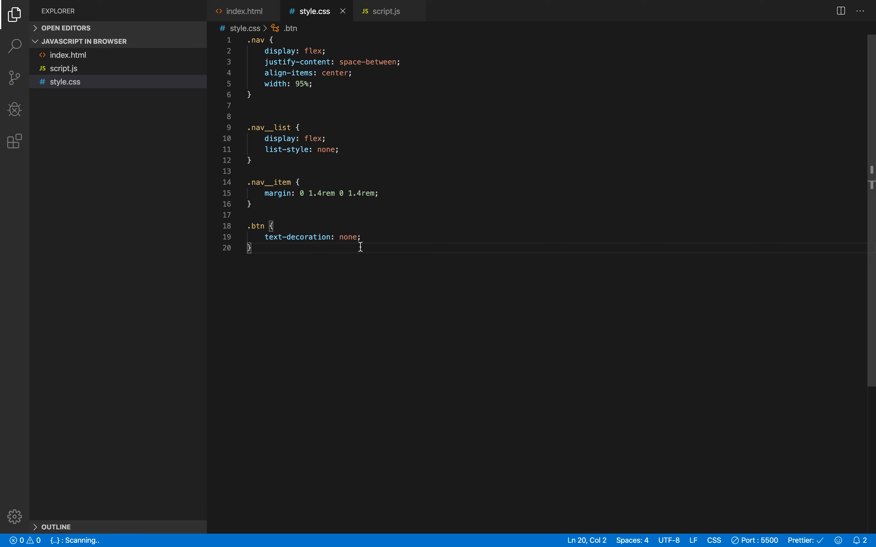
- Add a .btn-login rule with color: #000 and a 1px solid #000 border
text(.)
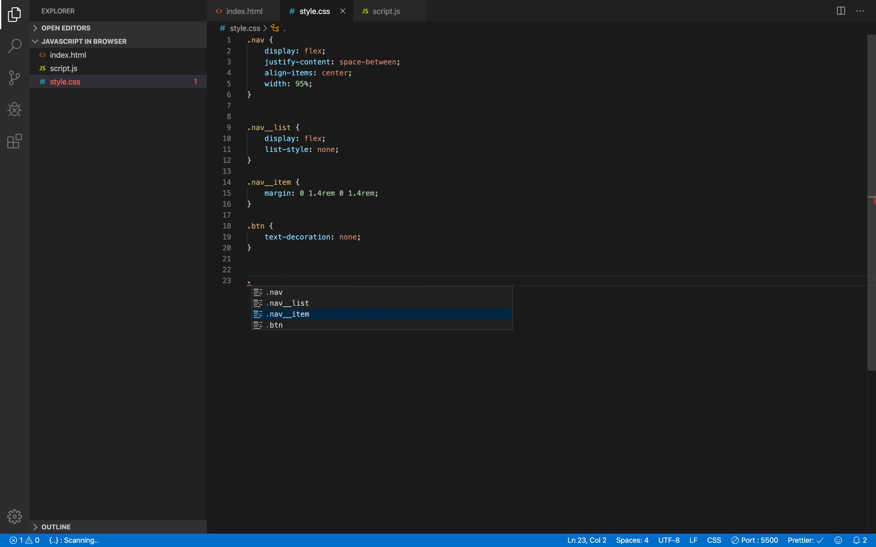
text(btn-lo)
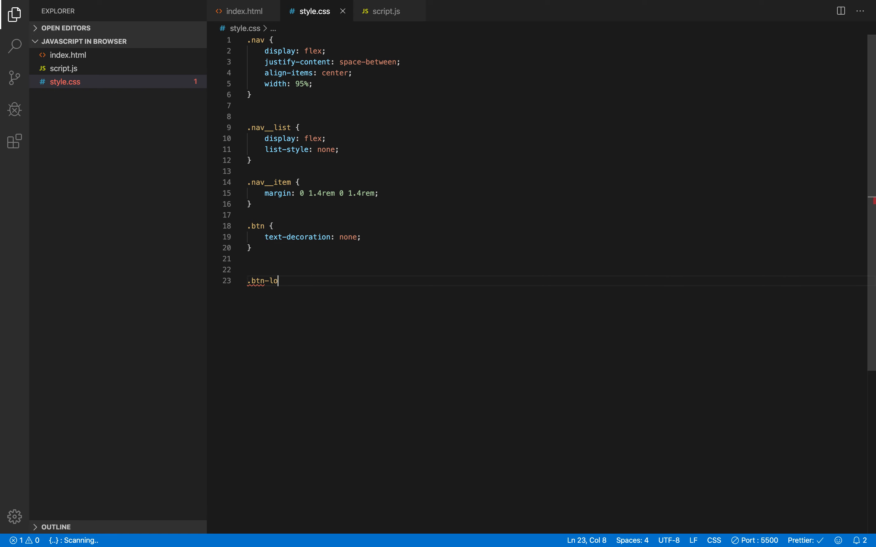
text(gin {)
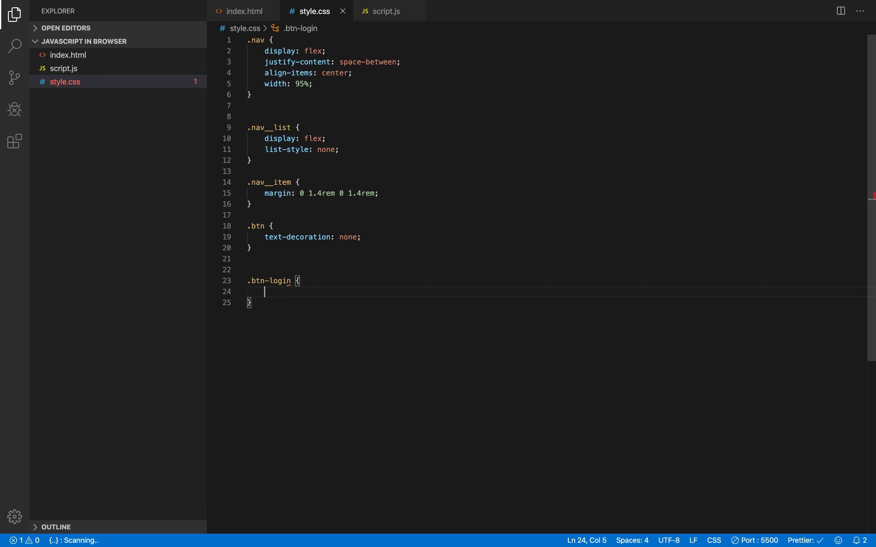
text(color: #000;)
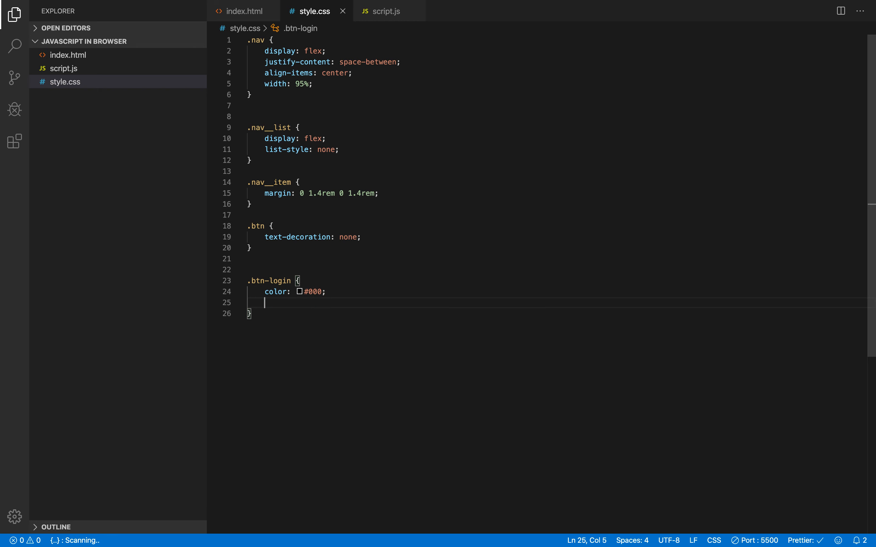
text(bo)
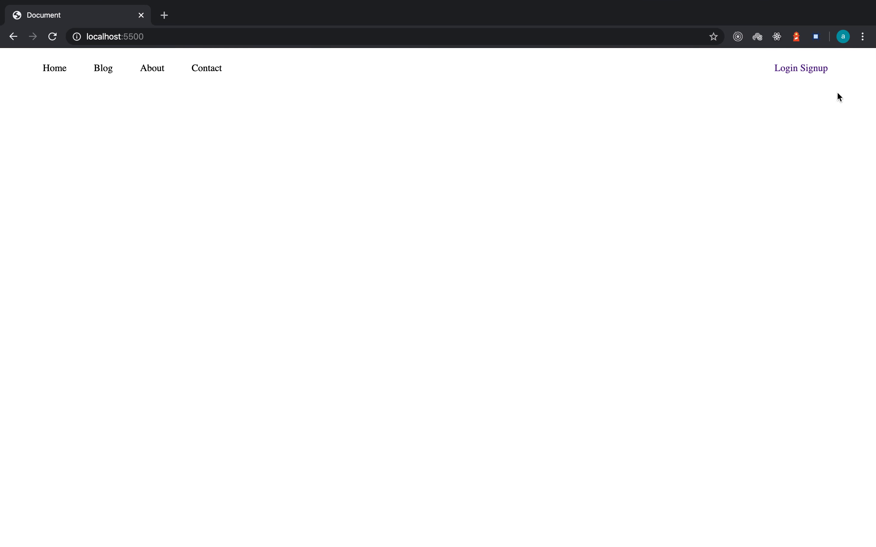
mouse_move(787, 95)
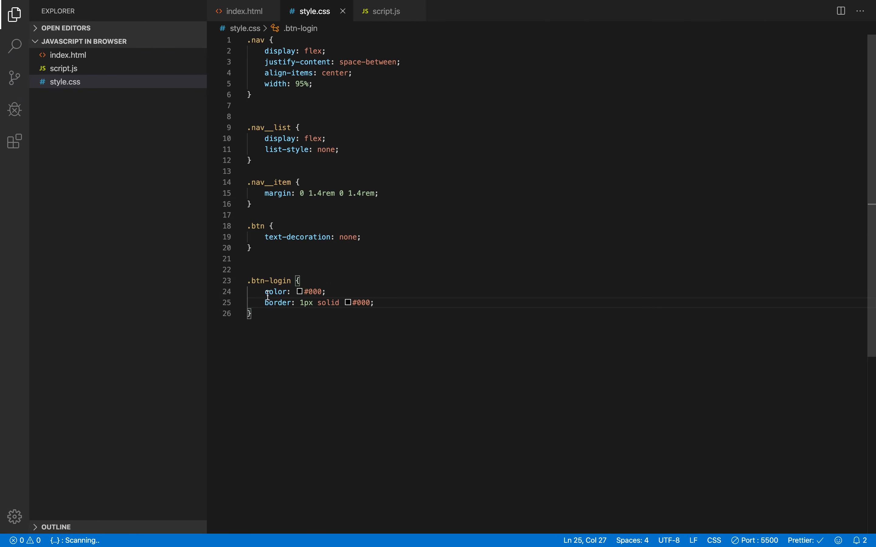
- In index.html, change the Login anchor's class to btn btn-login
click(245, 11)
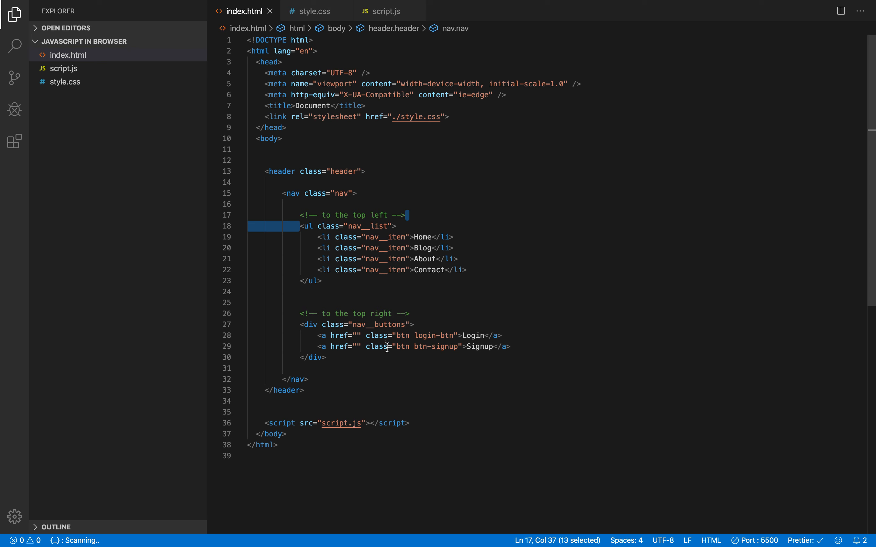
click(464, 346)
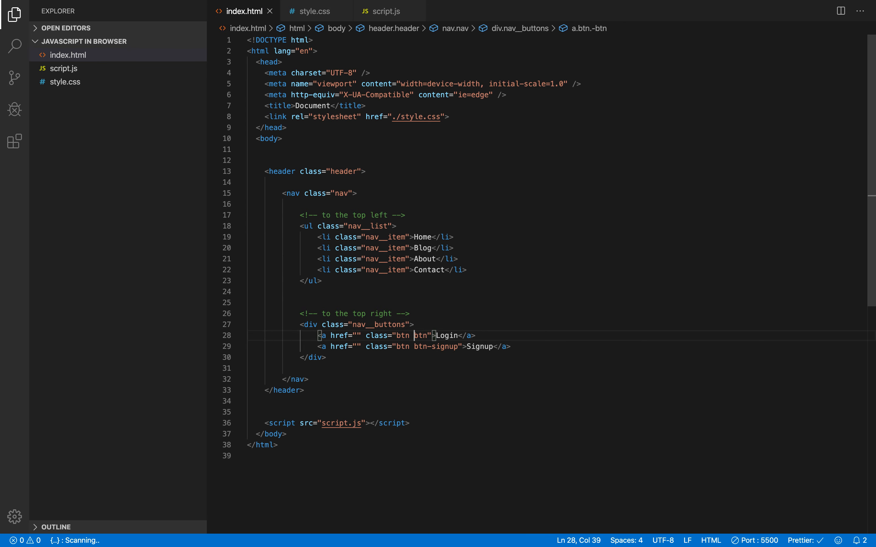
text(btn-)
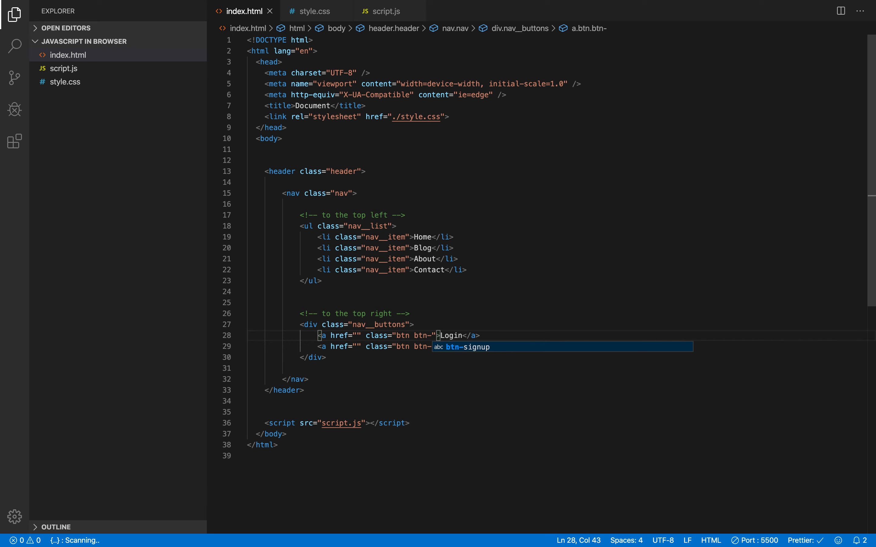
text(login)
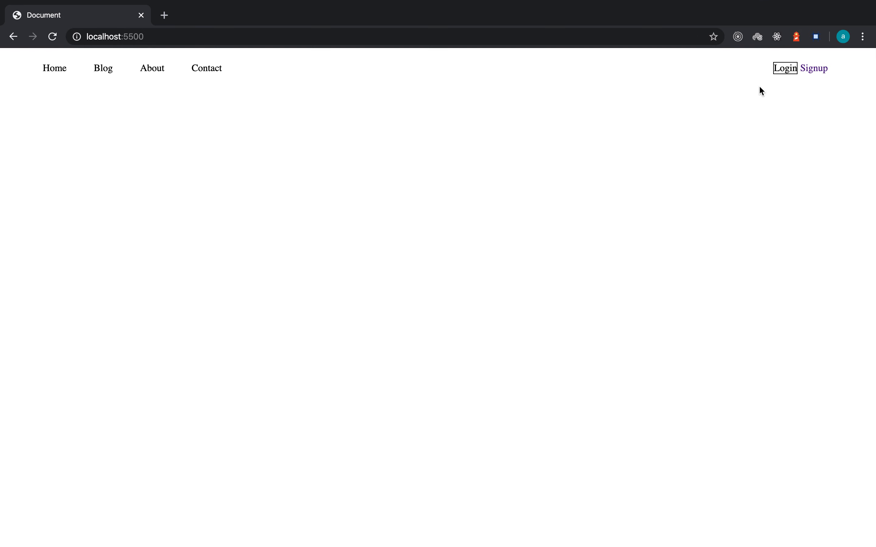
mouse_move(753, 106)
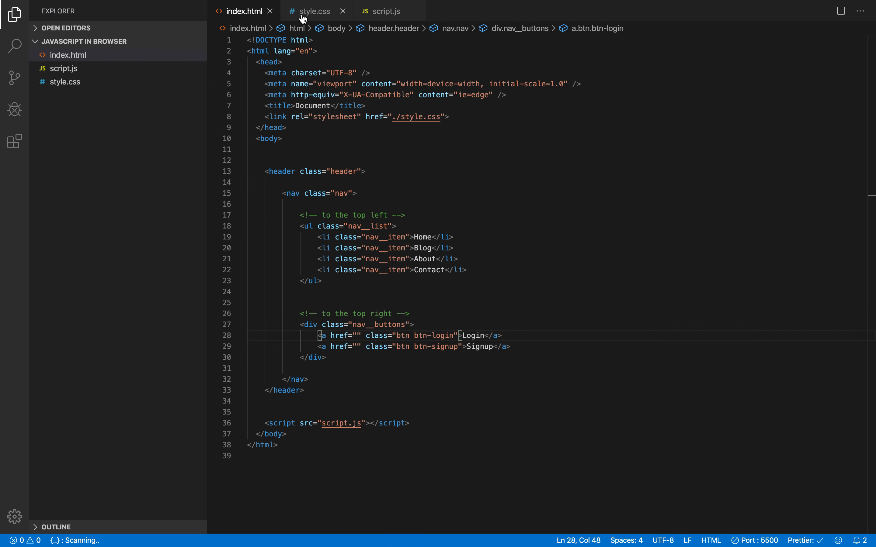
- Add a .btn-signup rule with background-color: #000 and color: #fff in style.css
click(312, 11)
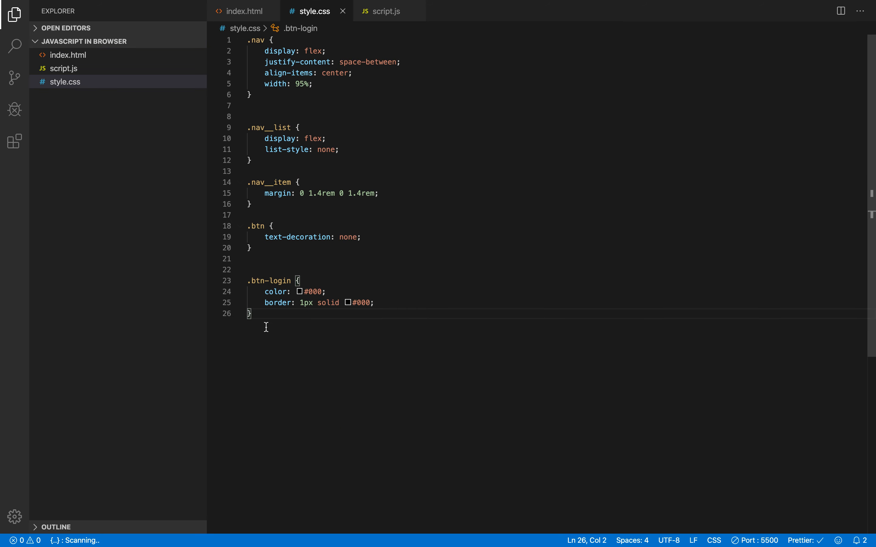
text(.)
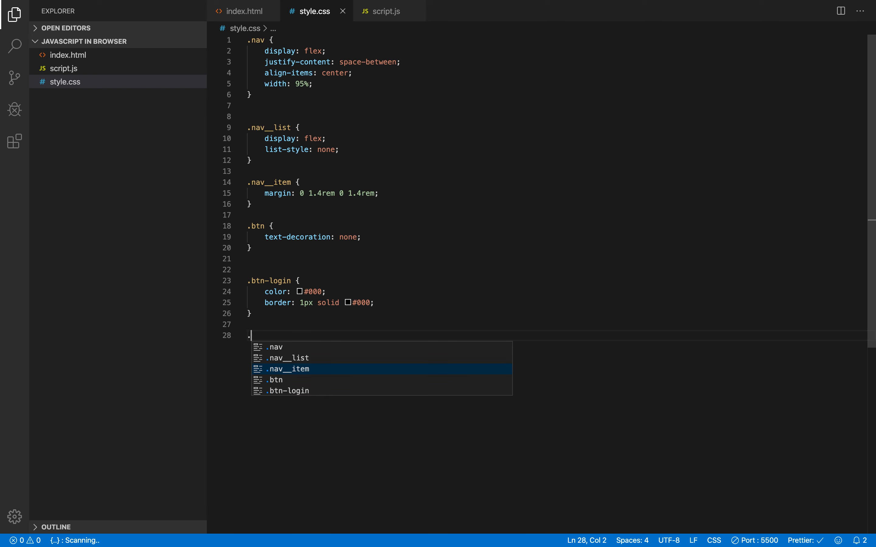
text(btn-)
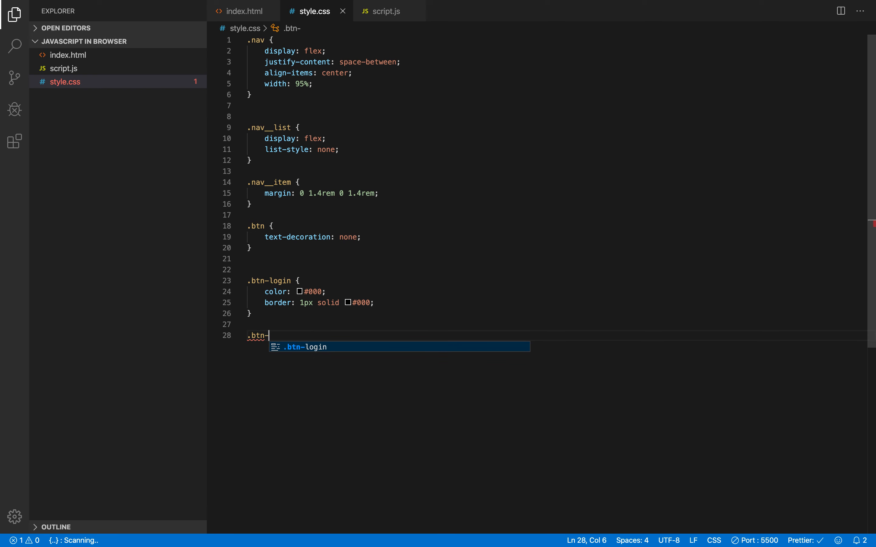
text(signup {)
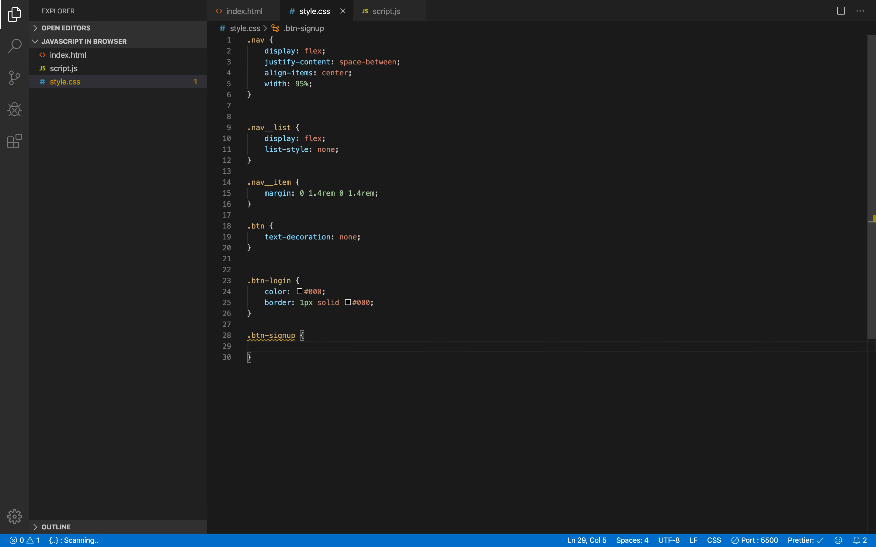
text(background-color: #000;)
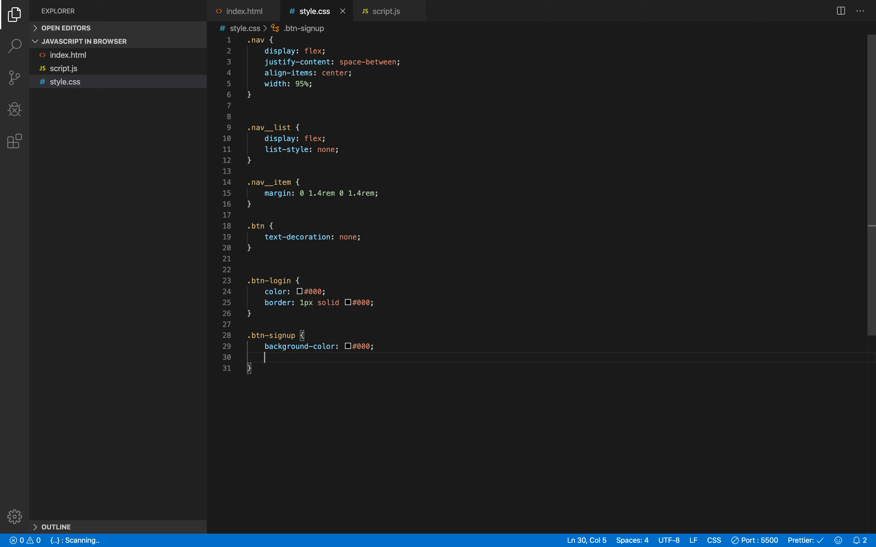
text(color:)
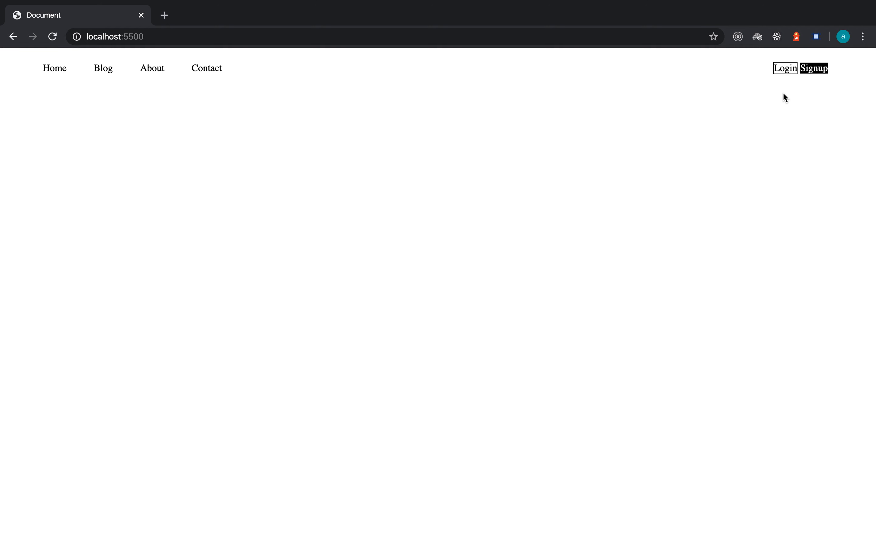
mouse_move(808, 69)
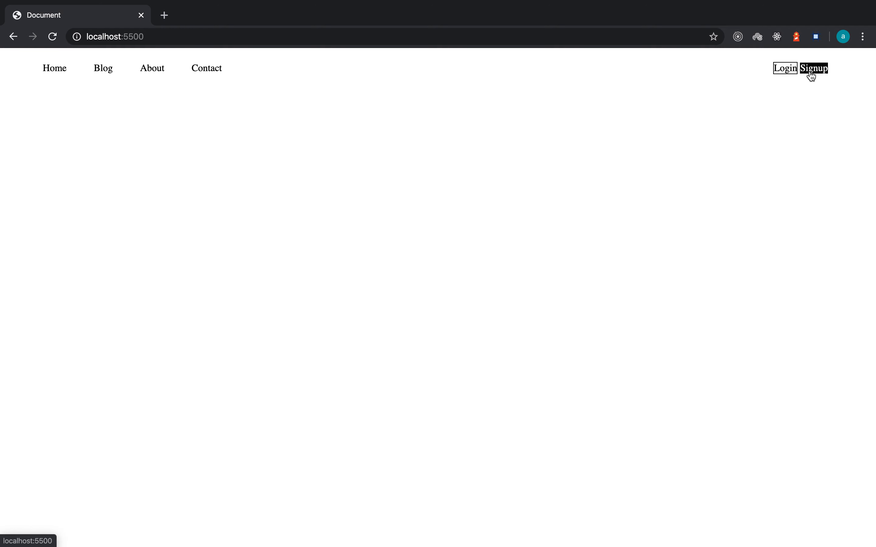
mouse_move(767, 86)
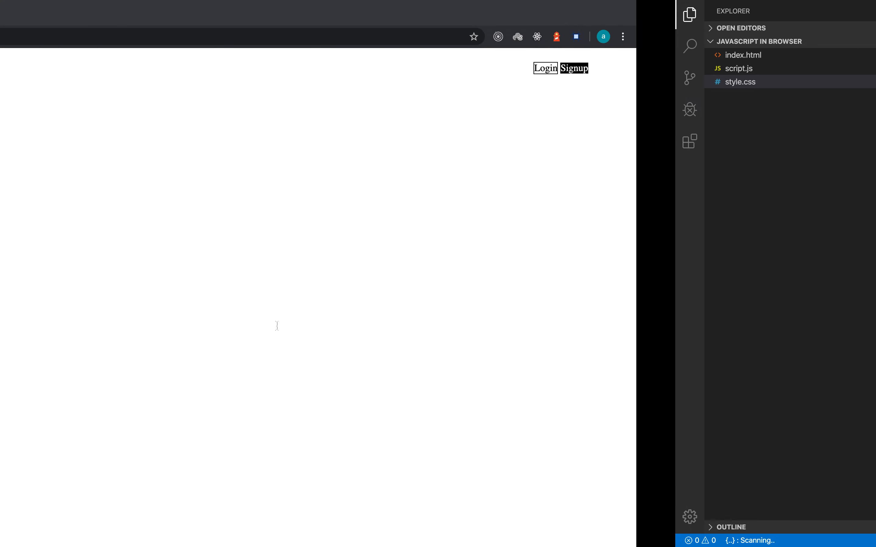
- Add padding: .7rem 1rem inside the .btn rule after text-decoration
click(741, 81)
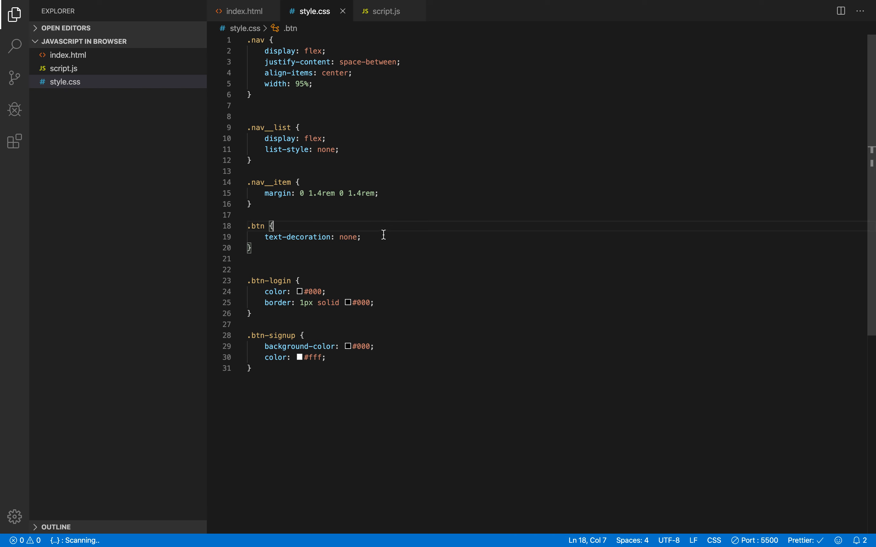
mouse_move(262, 226)
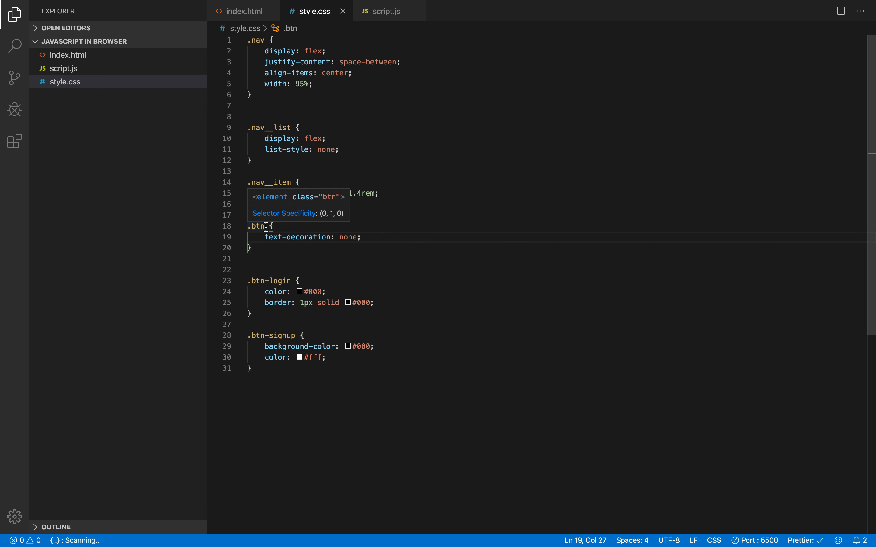
text(padding: ;)
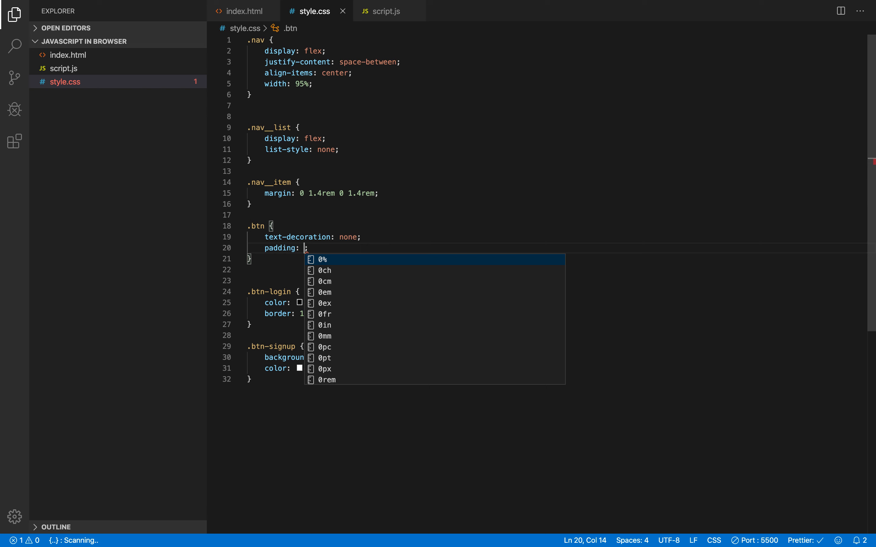
text(.7rem)
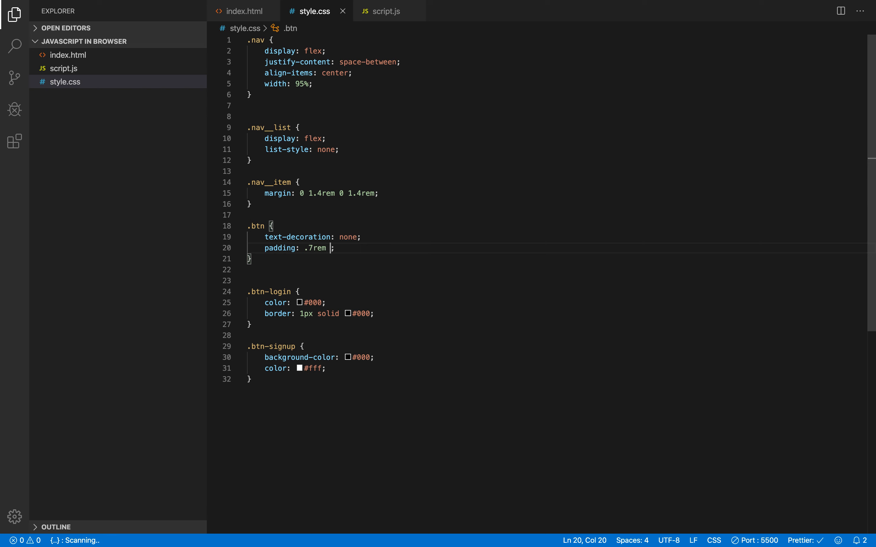
text(1rem)
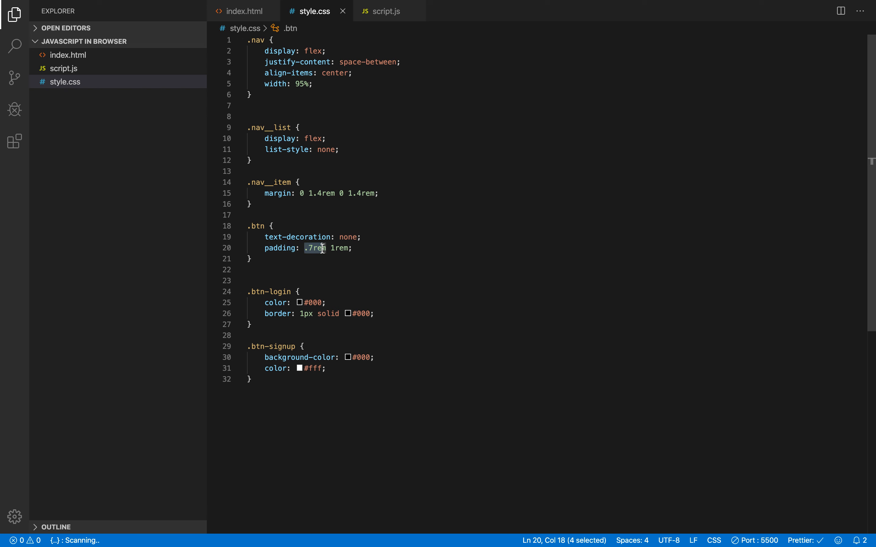
mouse_move(306, 194)
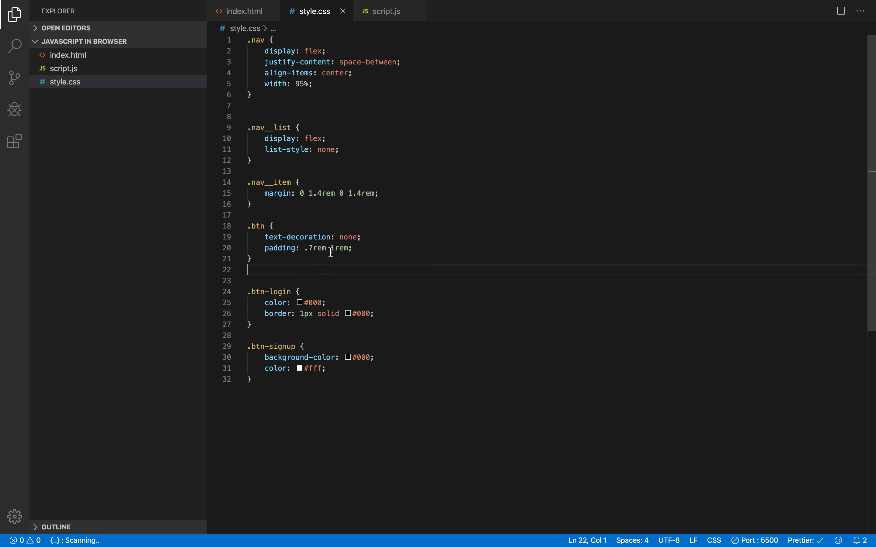
double_click(340, 248)
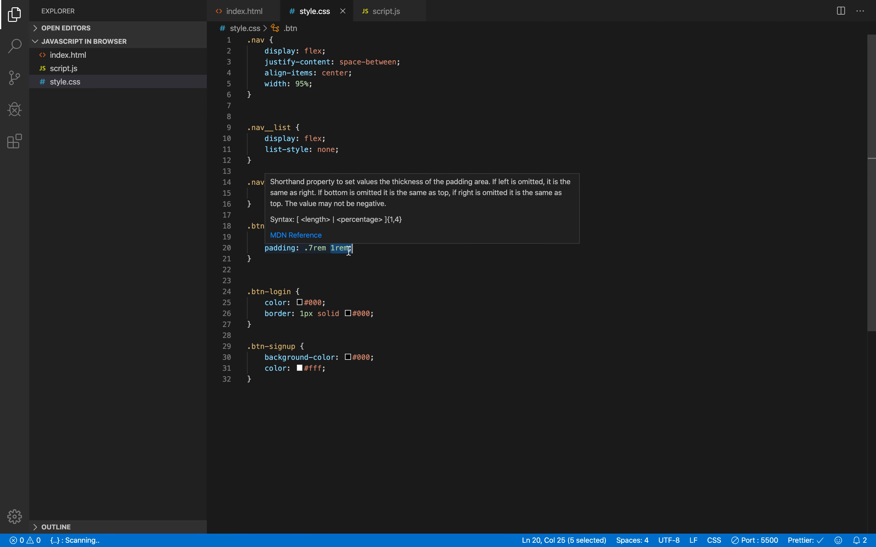
mouse_move(346, 262)
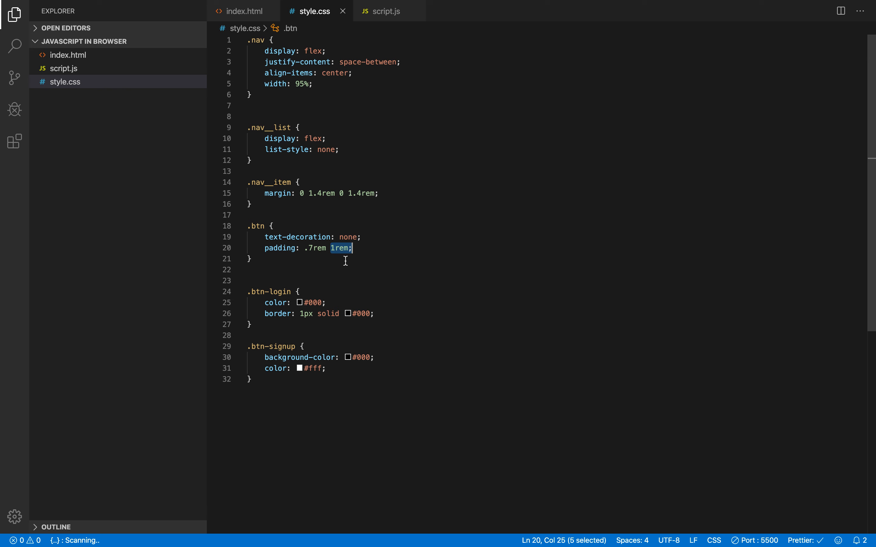
mouse_move(271, 254)
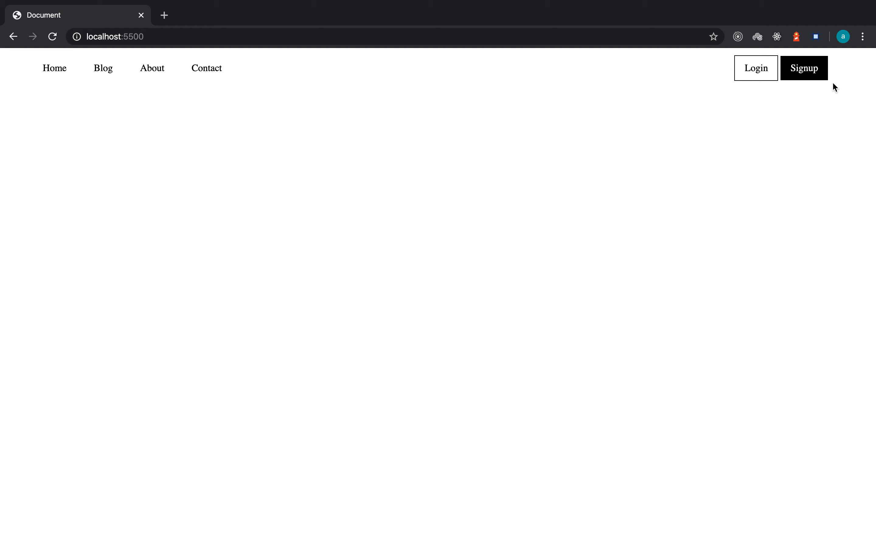
mouse_move(736, 95)
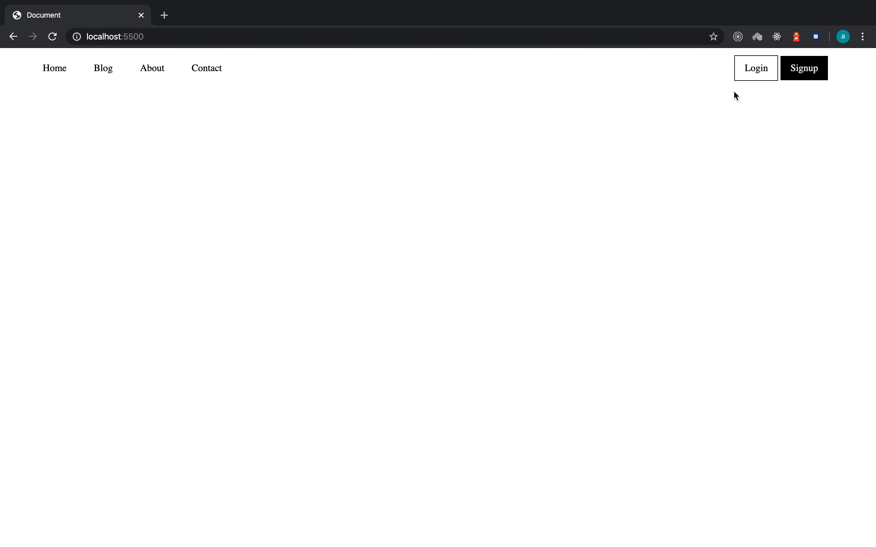
mouse_move(731, 113)
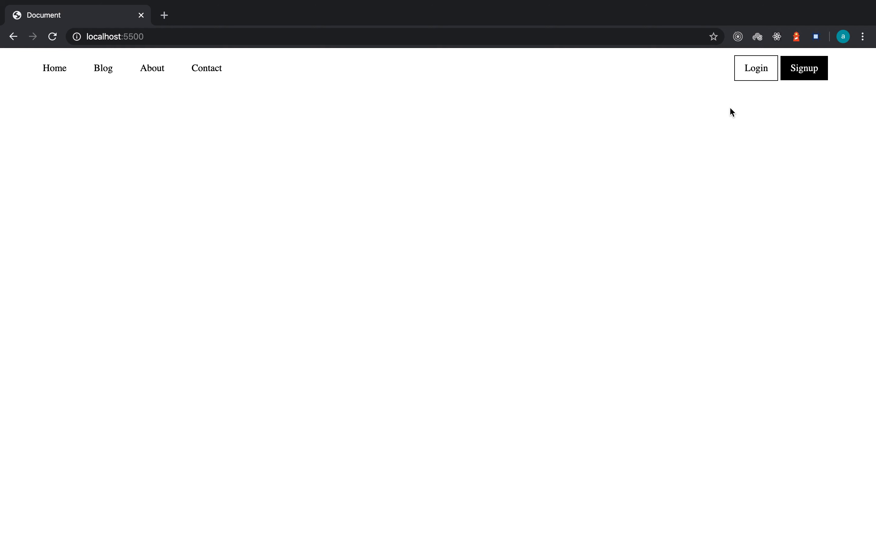
mouse_move(736, 97)
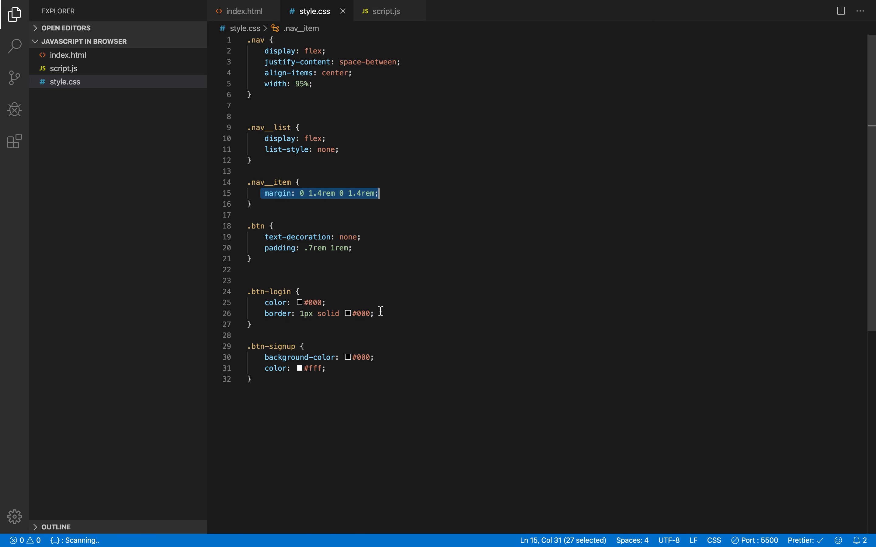
- Add margin-right: 1rem to .btn-login, noting 1rem = 16px and then deleting the note
text(ma)
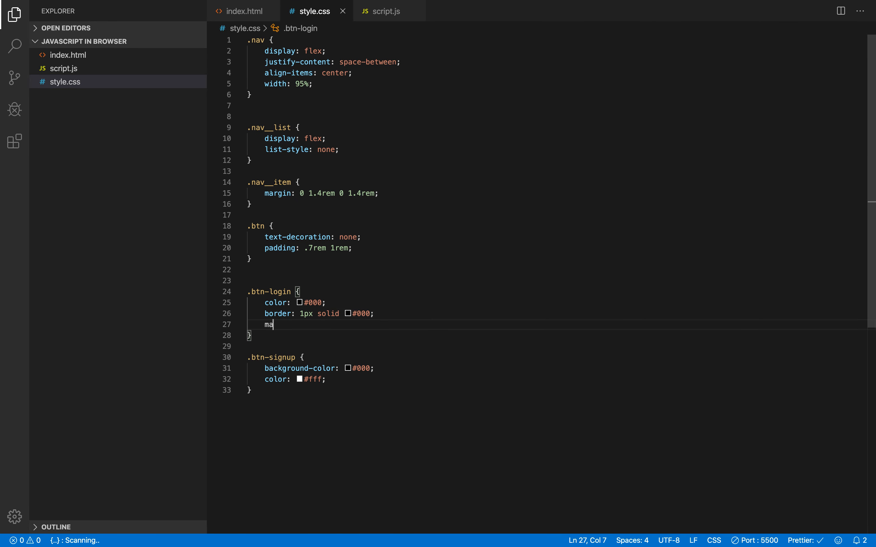
text(rgin-right: ;)
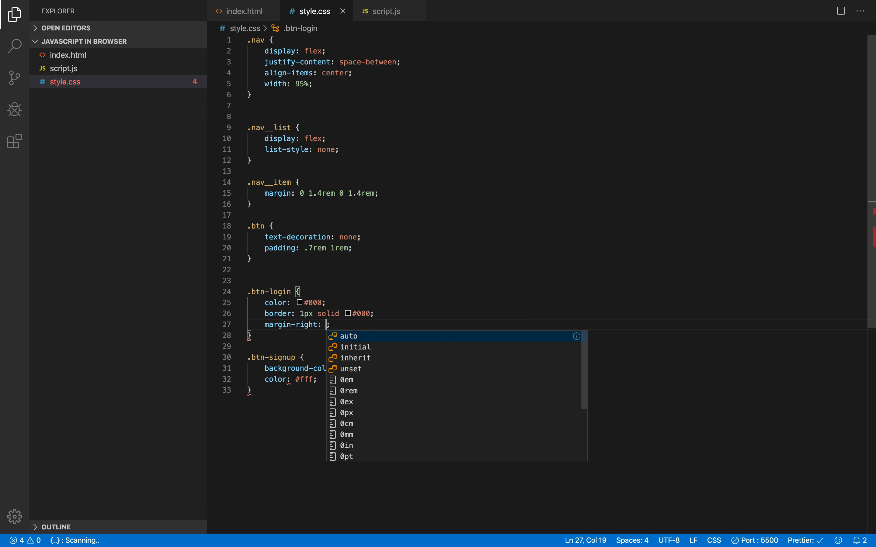
text(1rem)
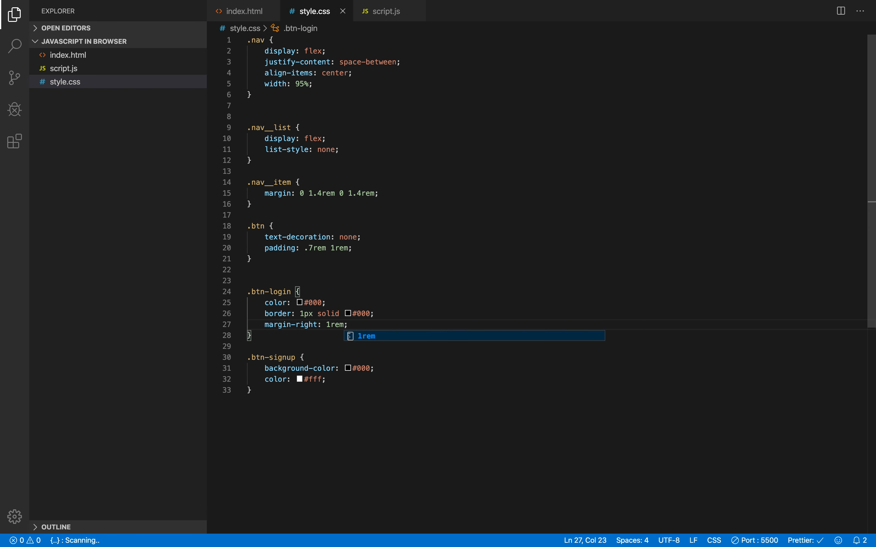
text(1)
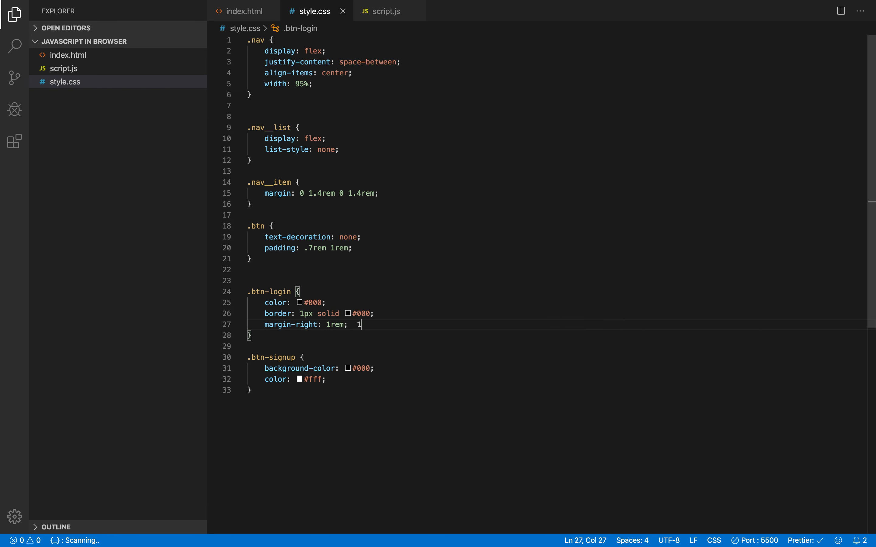
text(rem)
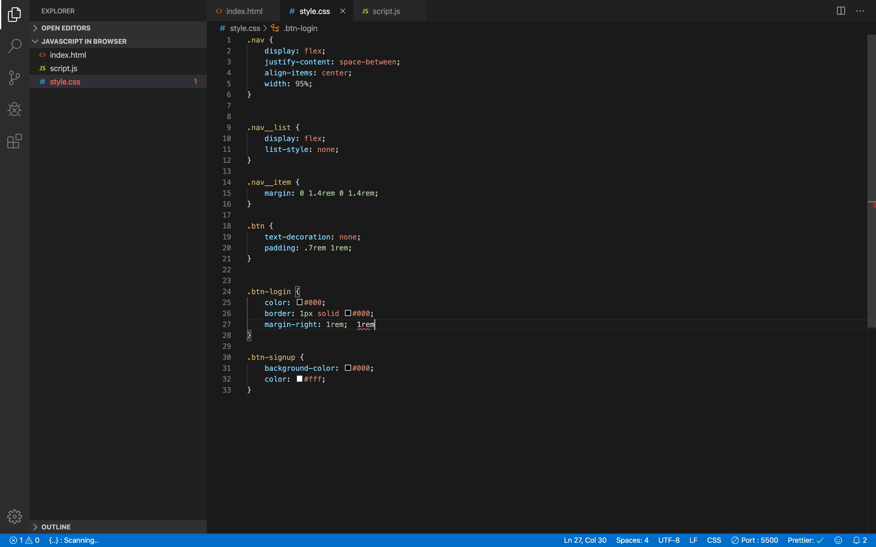
text(= 16)
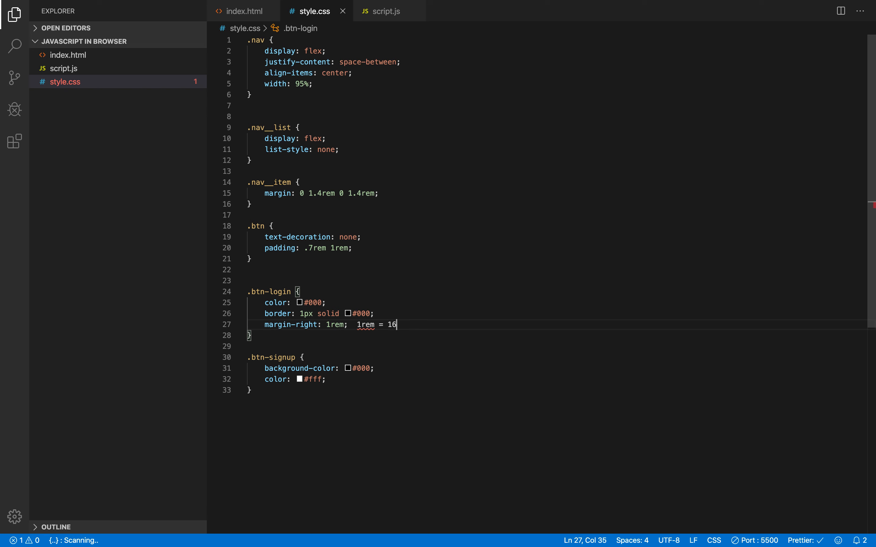
text(px)
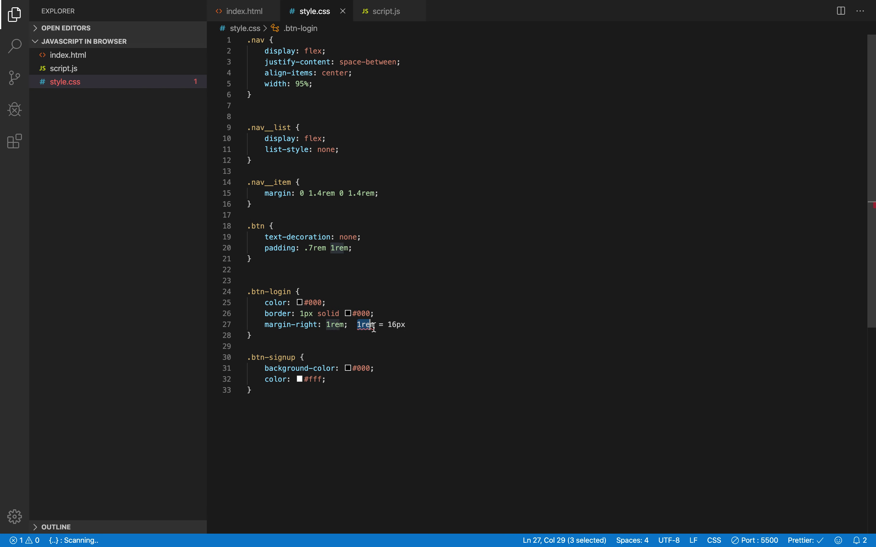
key(Delete)
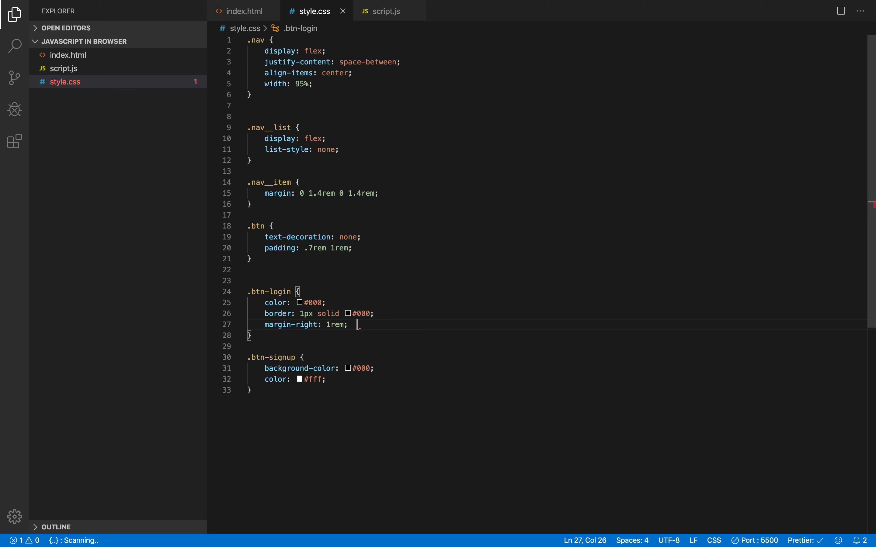